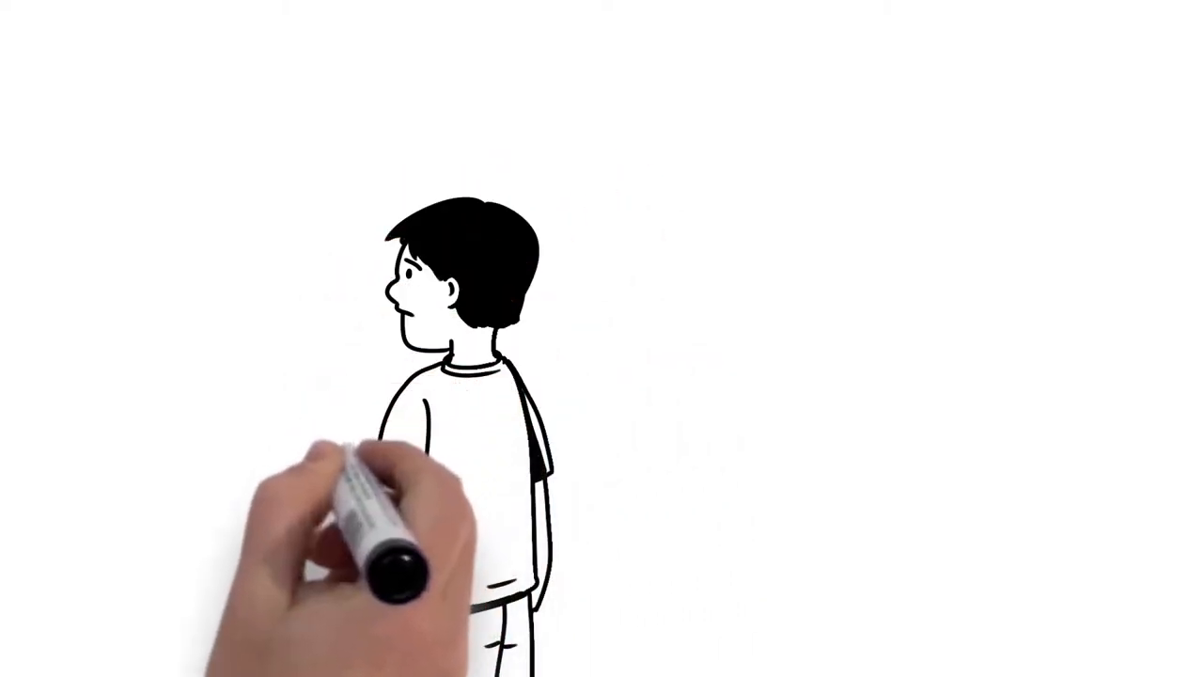
pyautogui.moveTo(217, 338)
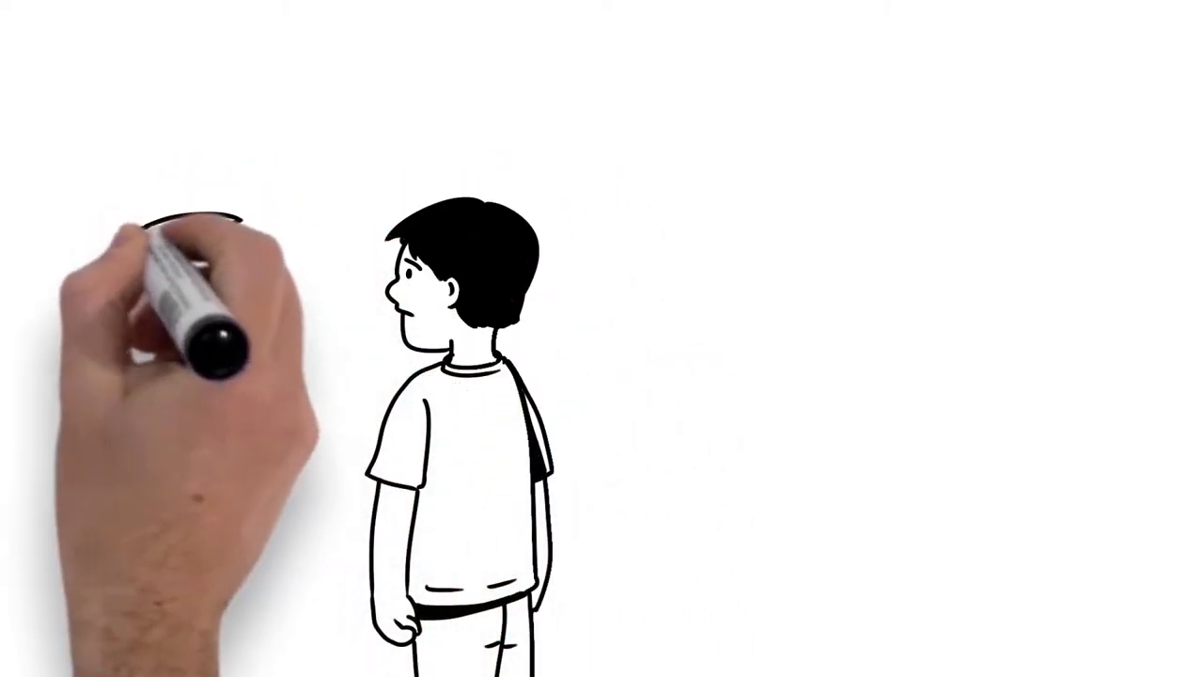